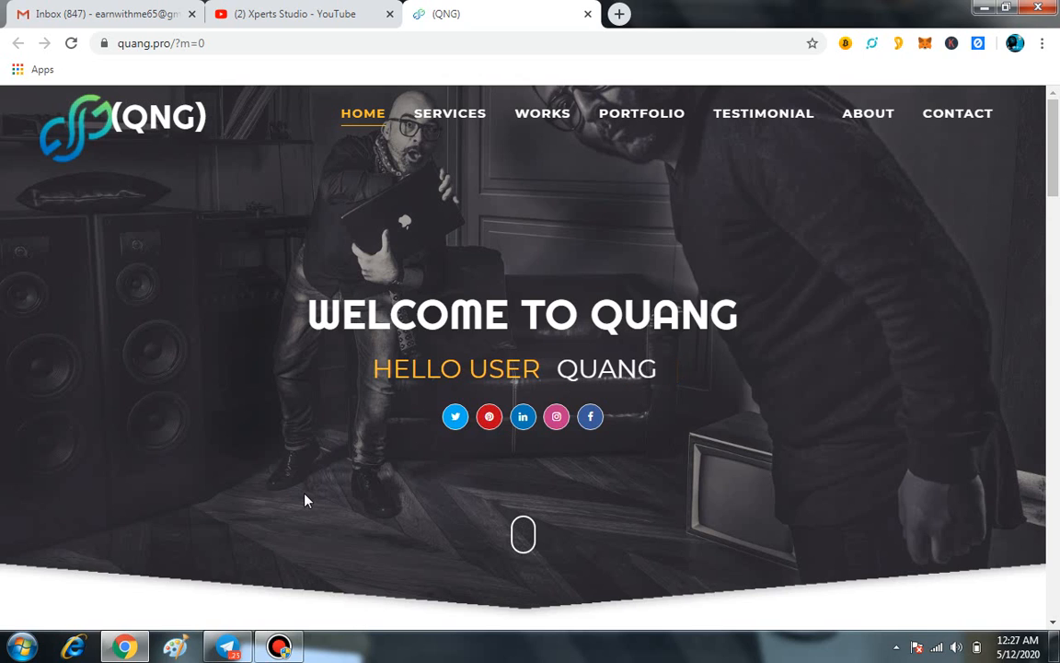
Bring up the Xperts Studio YouTube channel page and hover its notification bell beside SUBSCRIBED.
click(294, 15)
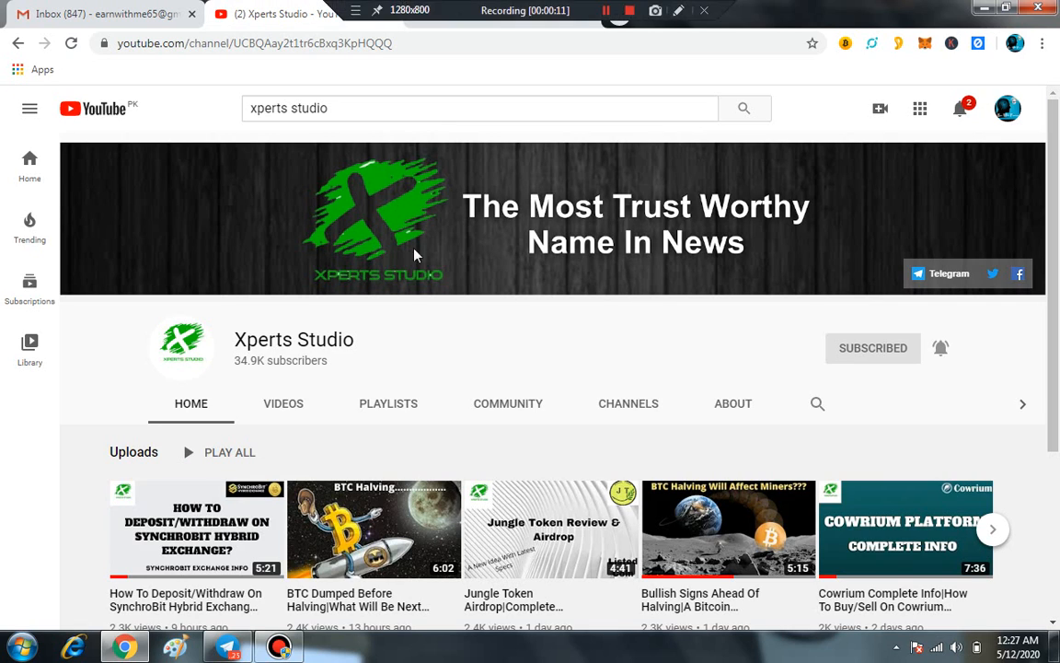
click(619, 14)
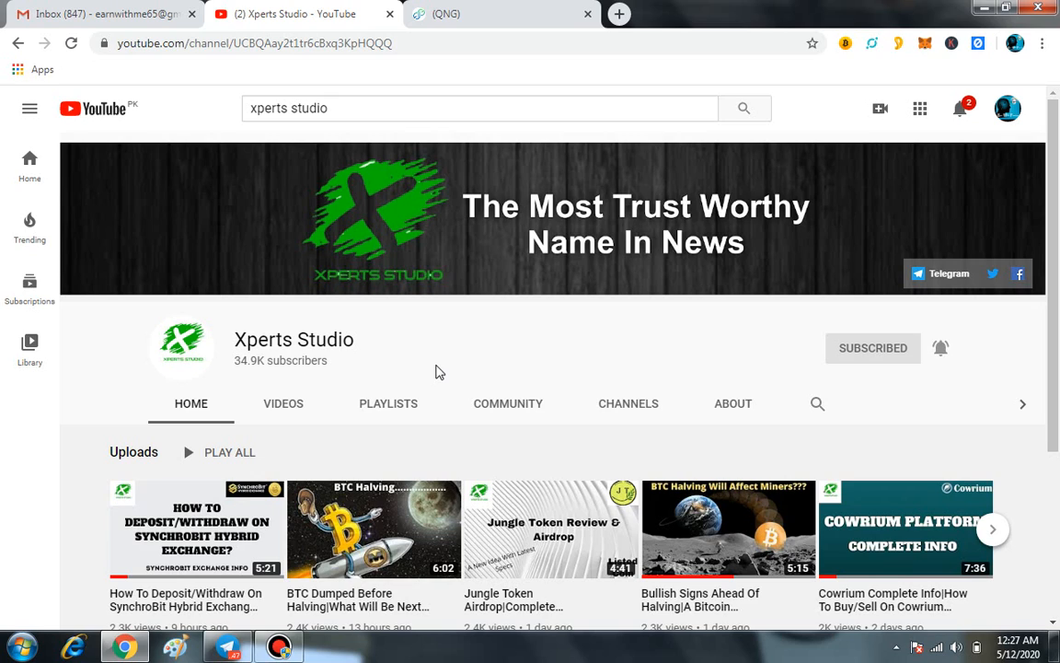
mouse_move(924, 357)
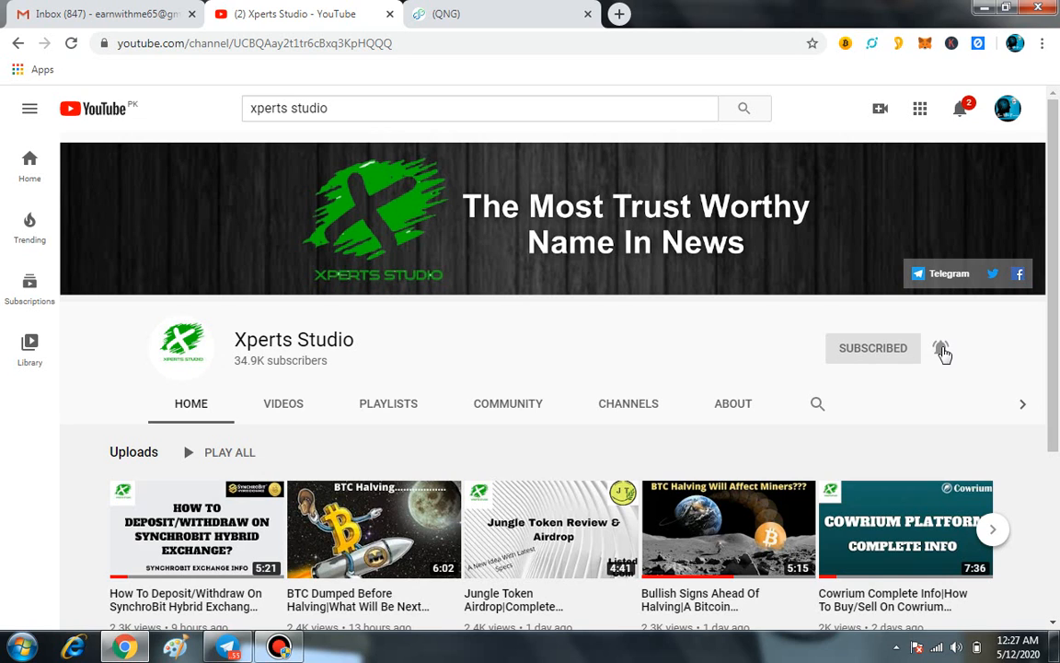
click(941, 348)
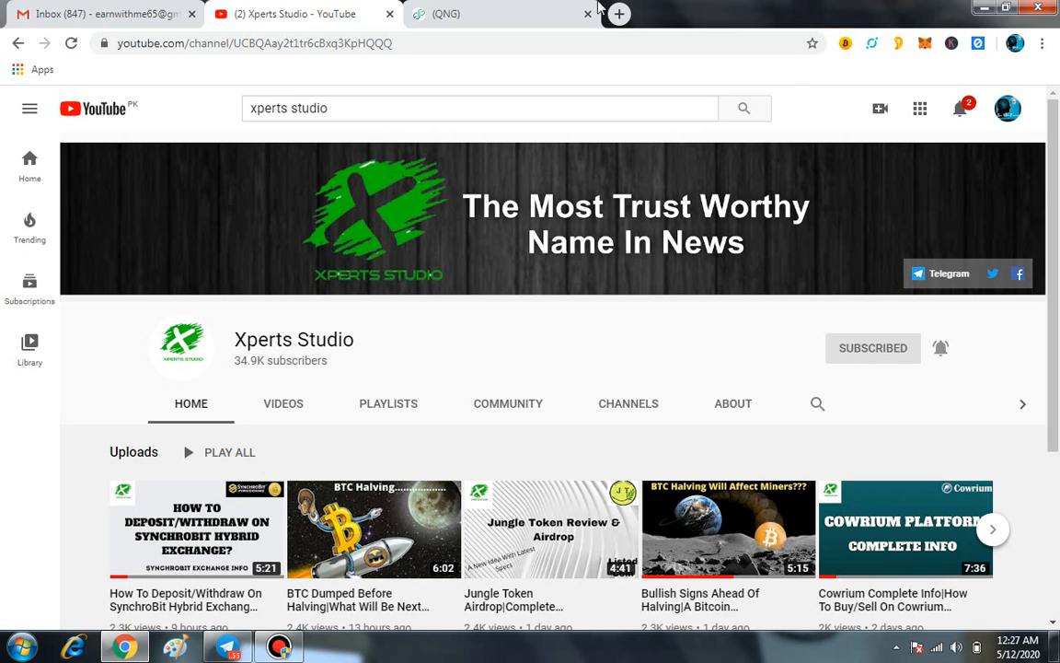
Browse the QNG site down through its Services, Portfolio and Team sections.
click(497, 15)
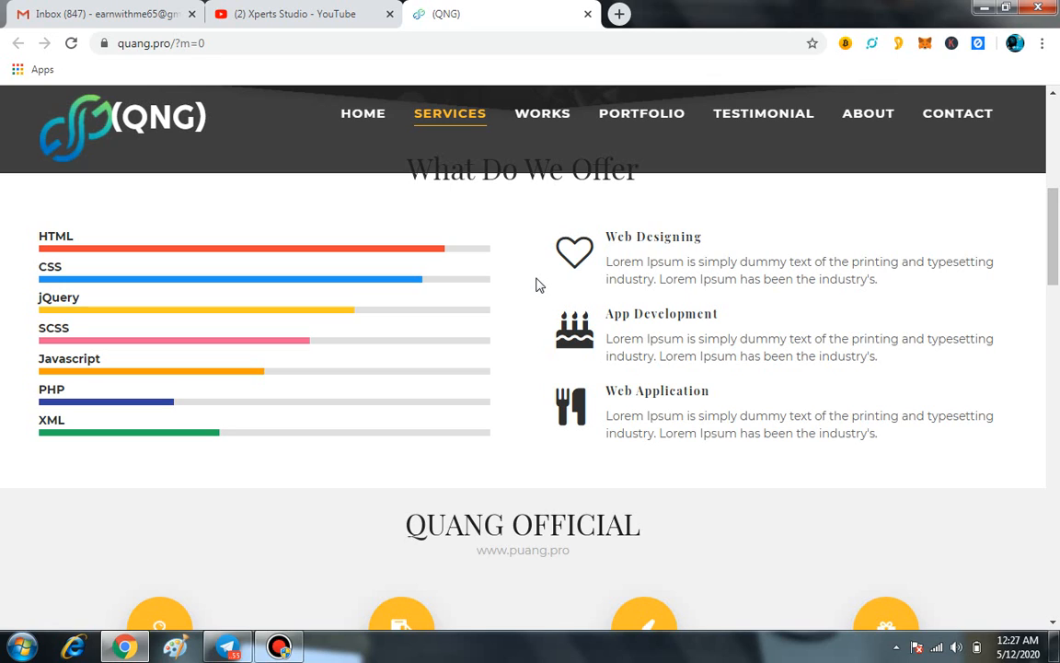
scroll(down, 3)
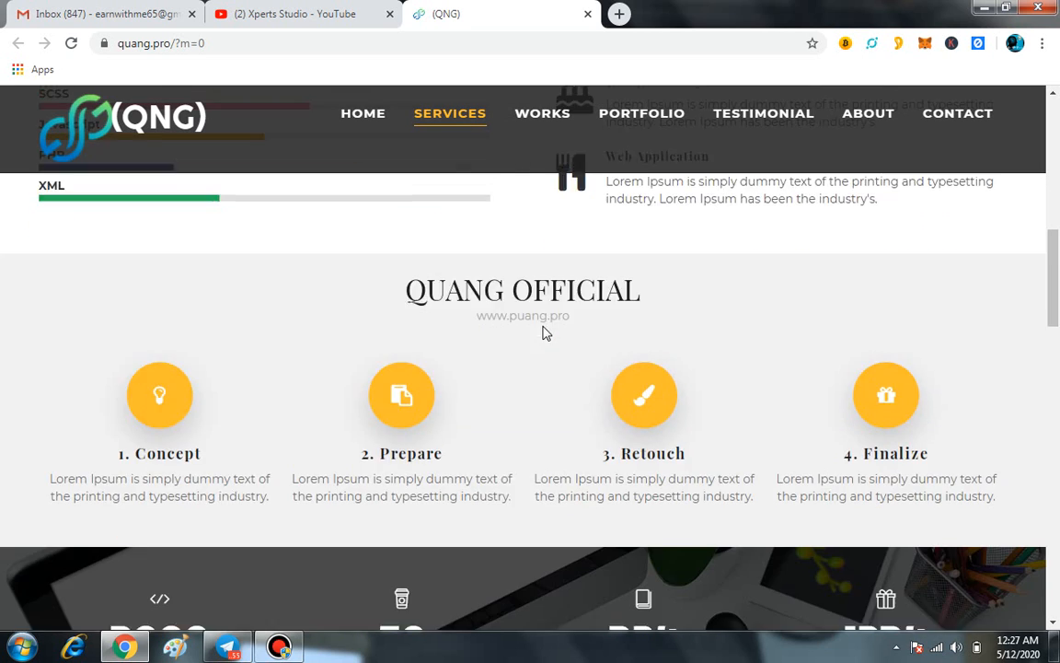
scroll(down, 3)
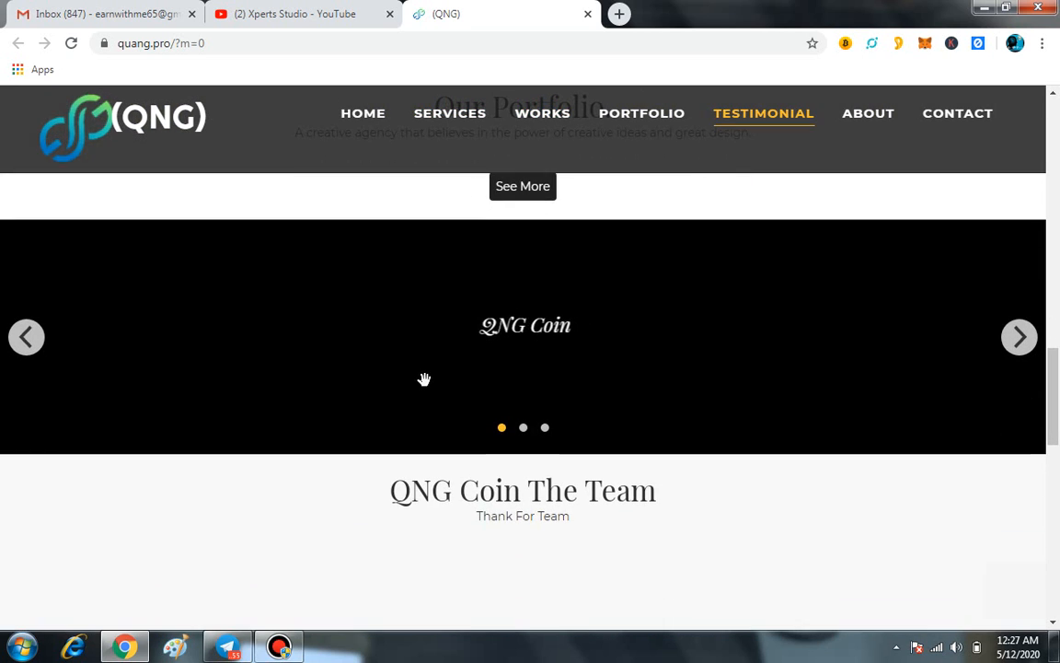
scroll(down, 3)
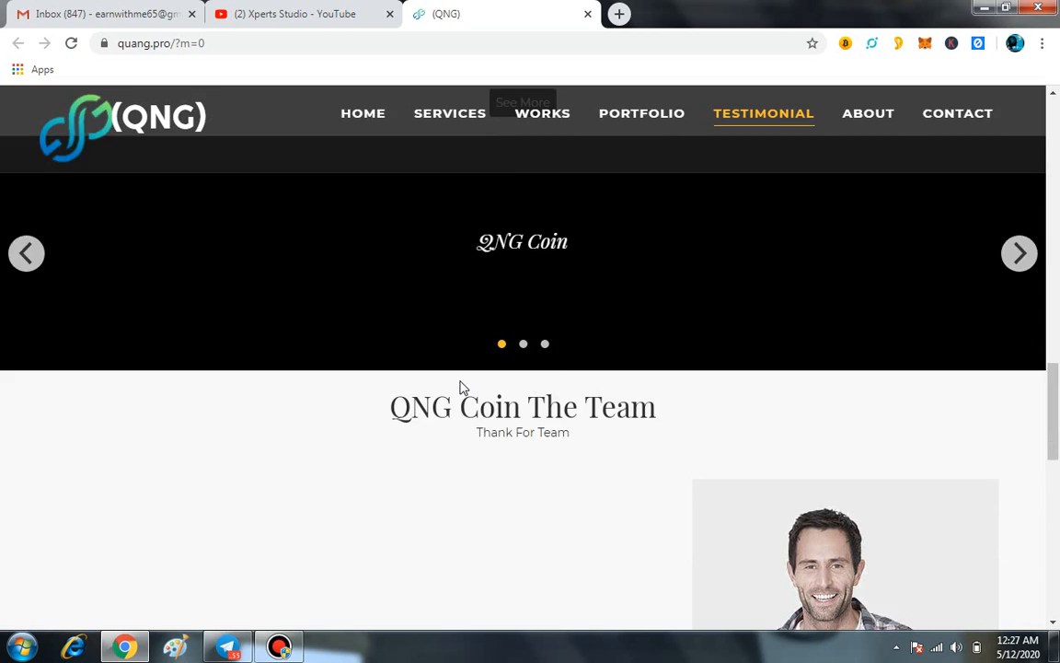
Jump to the Get in Touch contact section, then back to the QNG welcome banner via HOME.
click(957, 112)
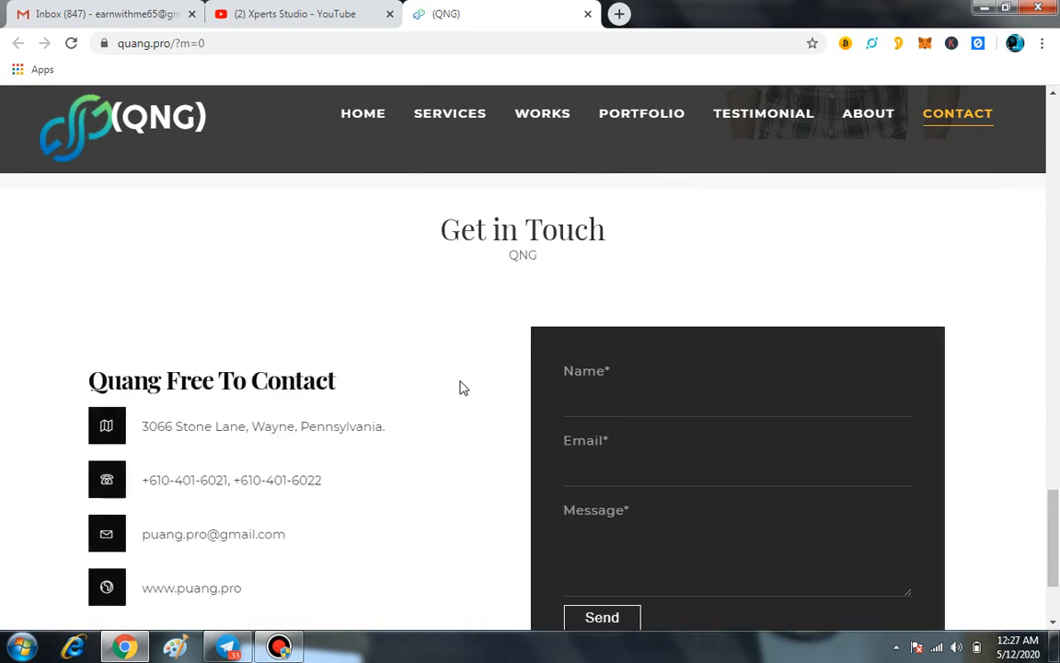
scroll(down, 3)
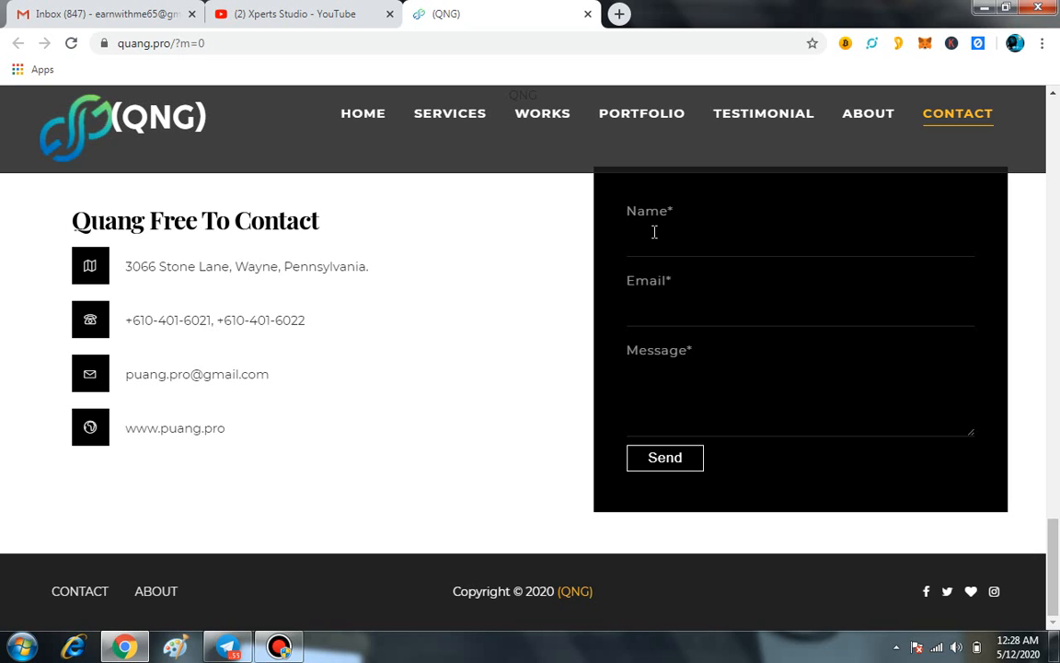
click(363, 113)
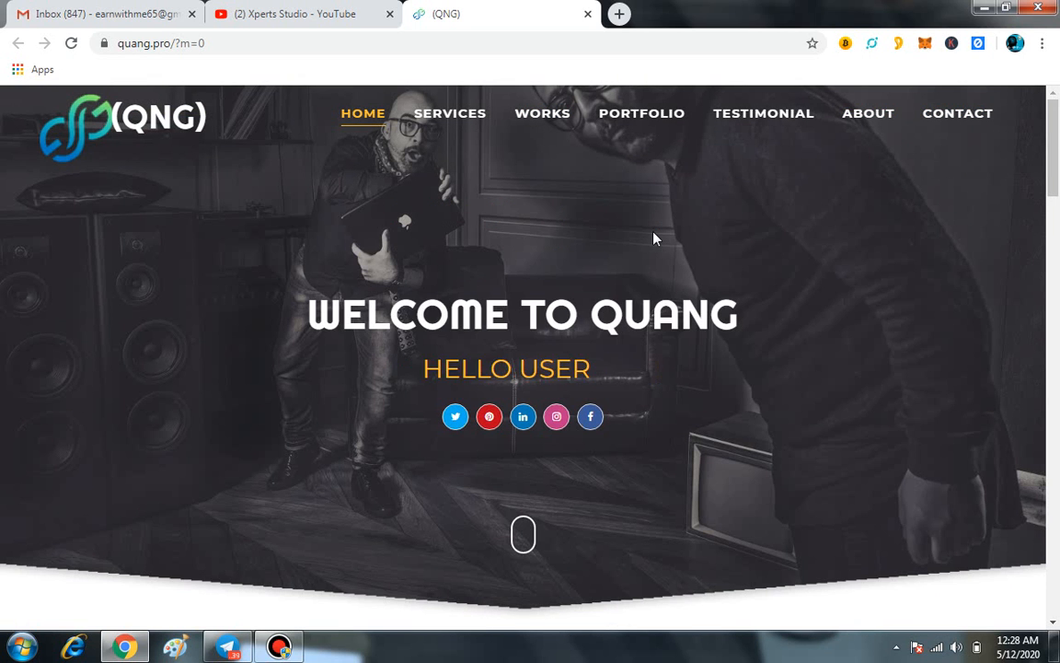
mouse_move(455, 416)
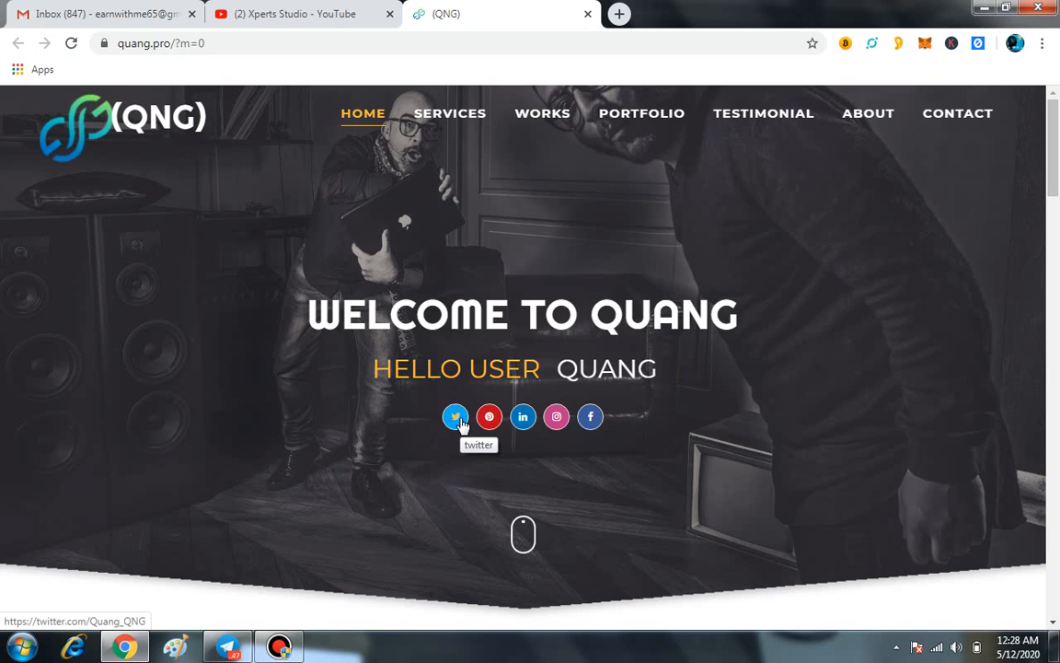
click(226, 645)
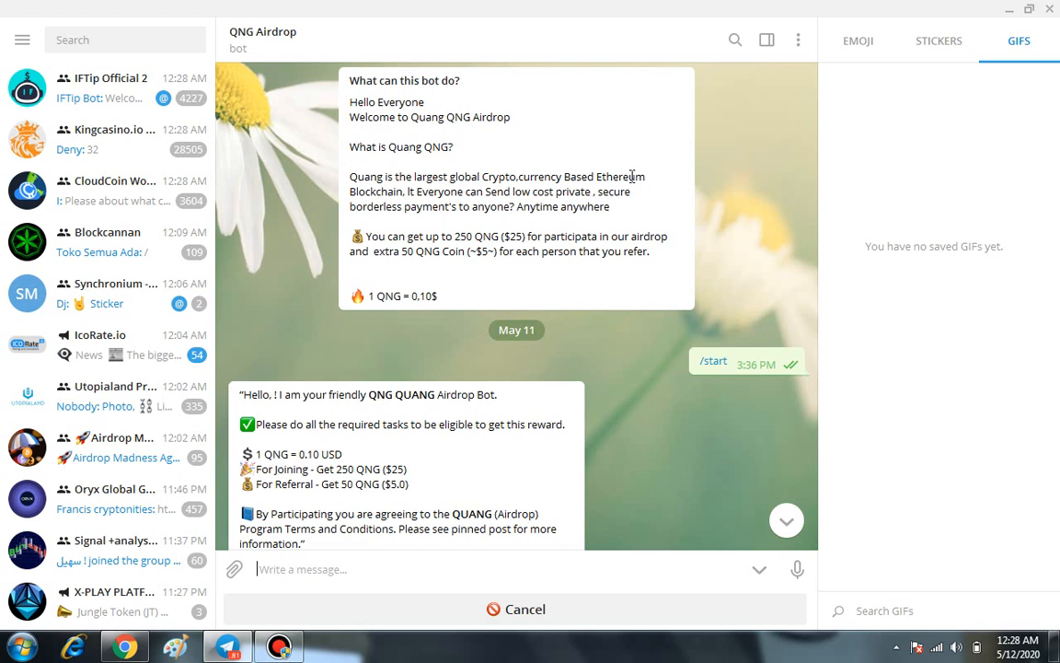
Scroll through the QNG Airdrop bot's welcome and airdrop reward messages.
scroll(down, 3)
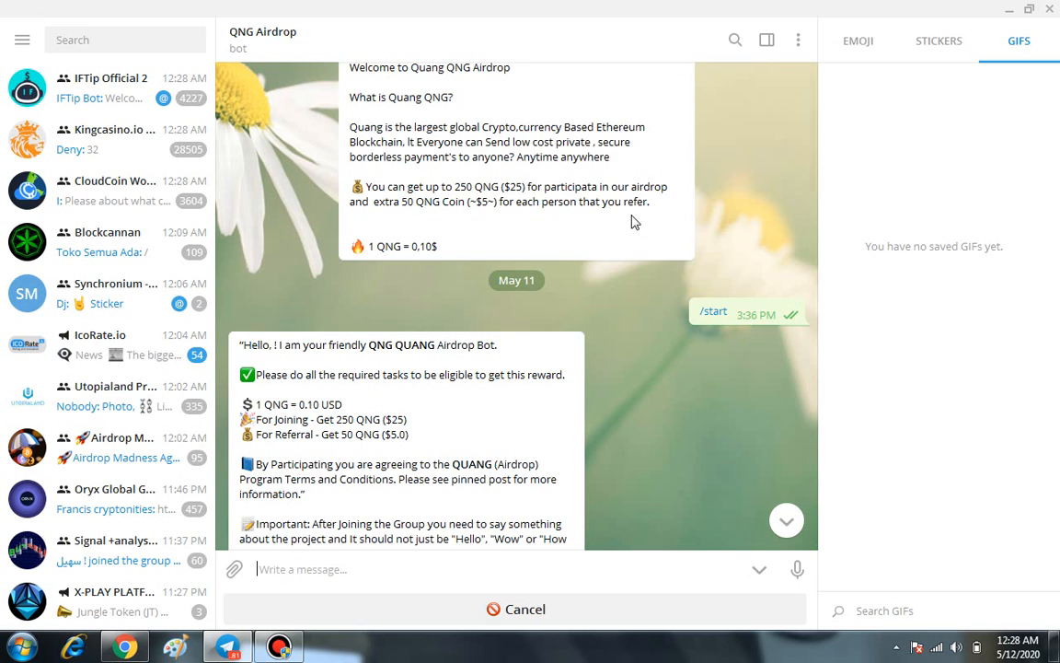
scroll(down, 3)
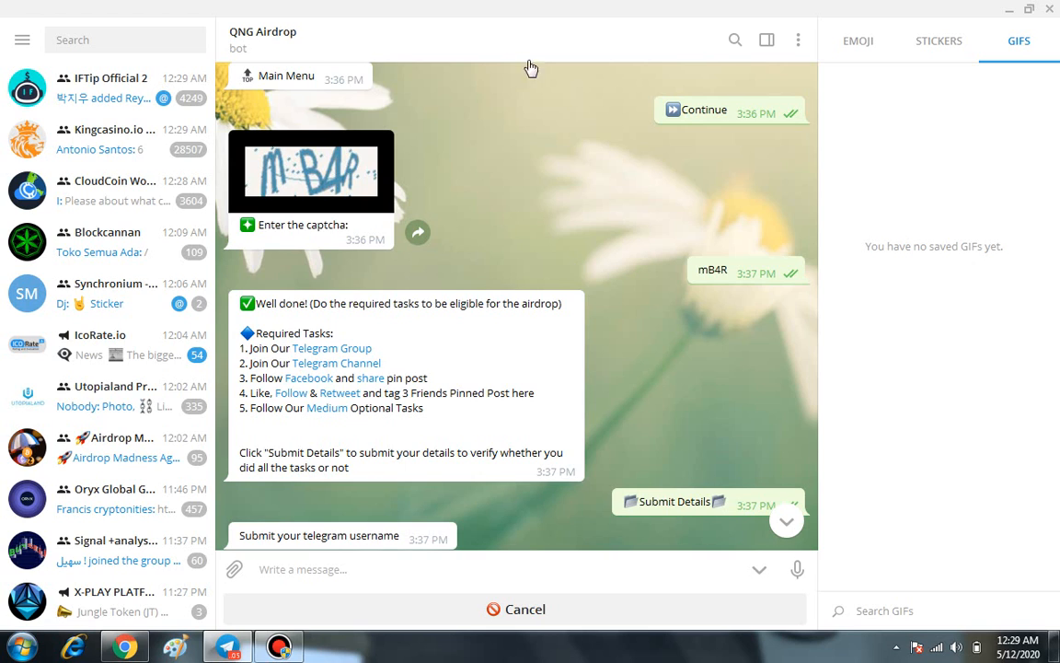
scroll(down, 3)
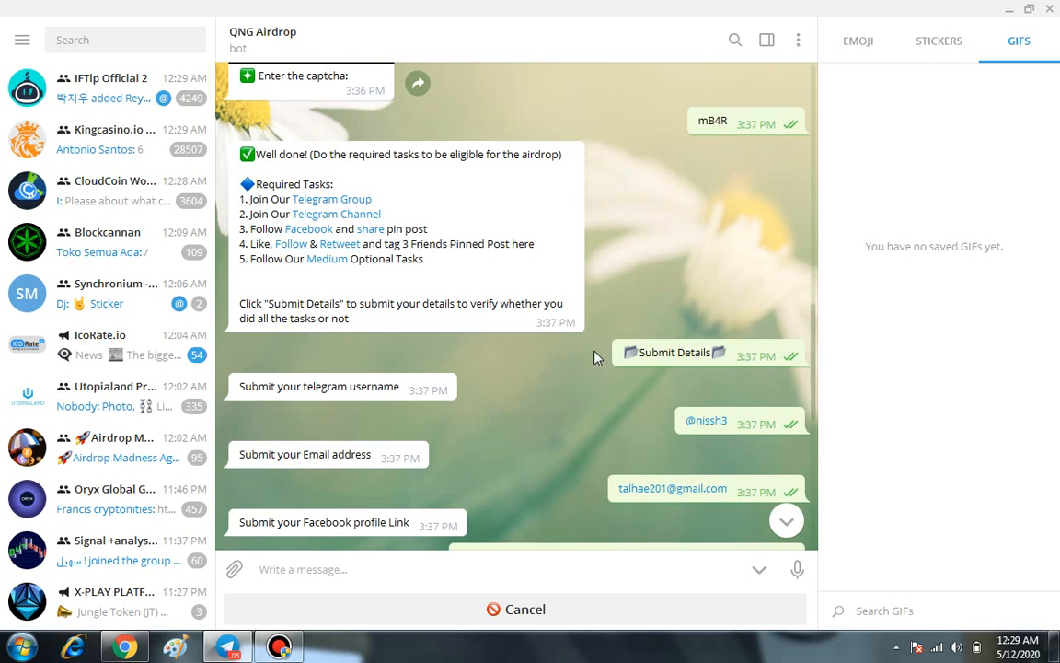
scroll(down, 3)
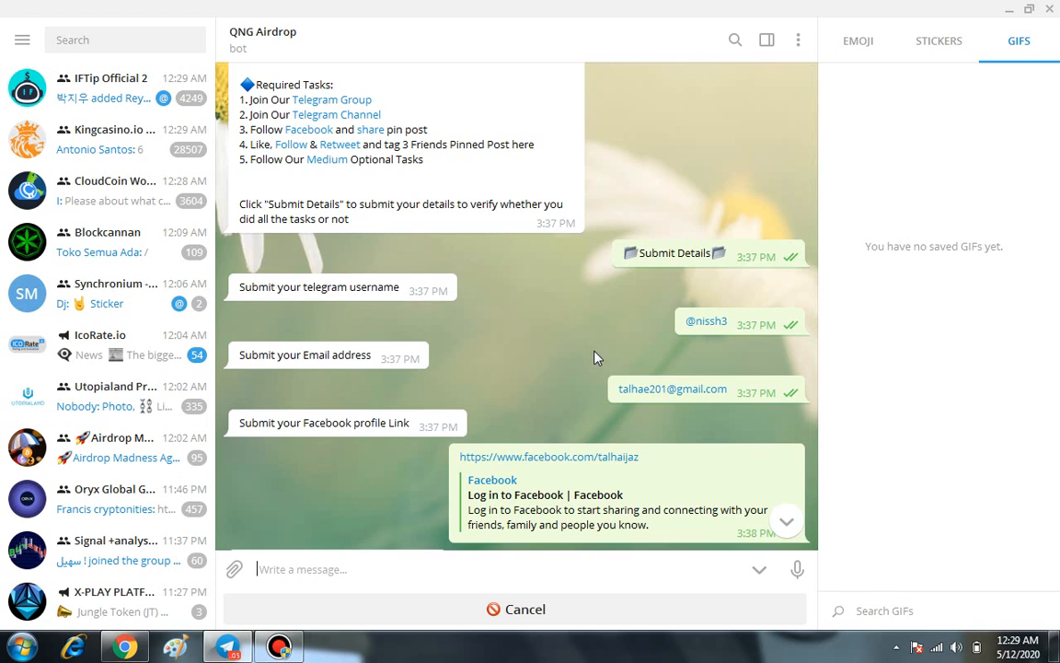
scroll(down, 3)
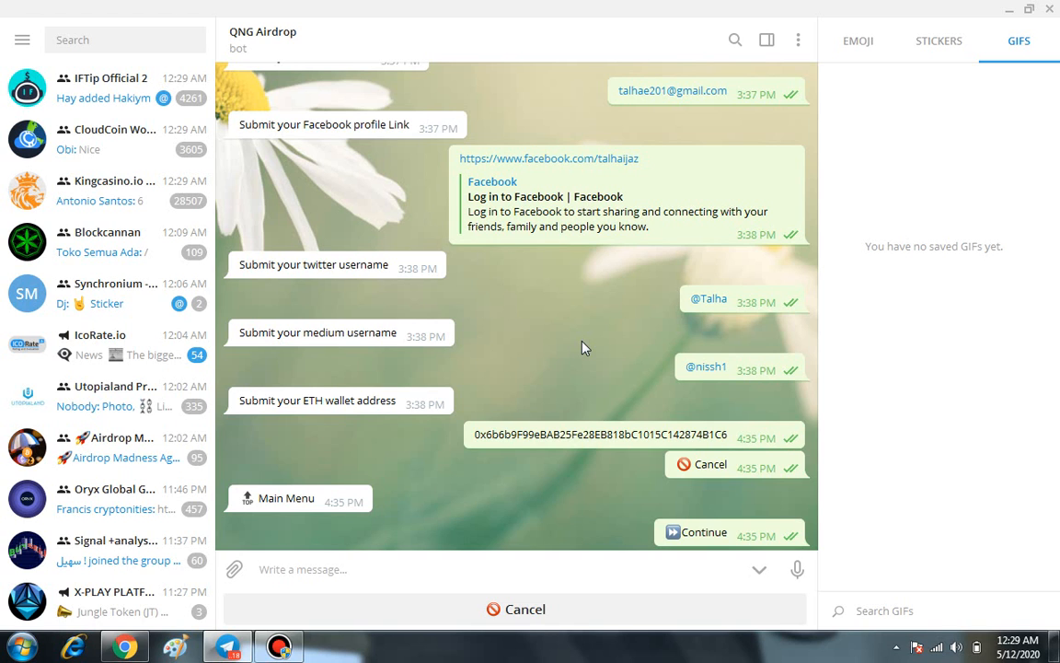
scroll(up, 3)
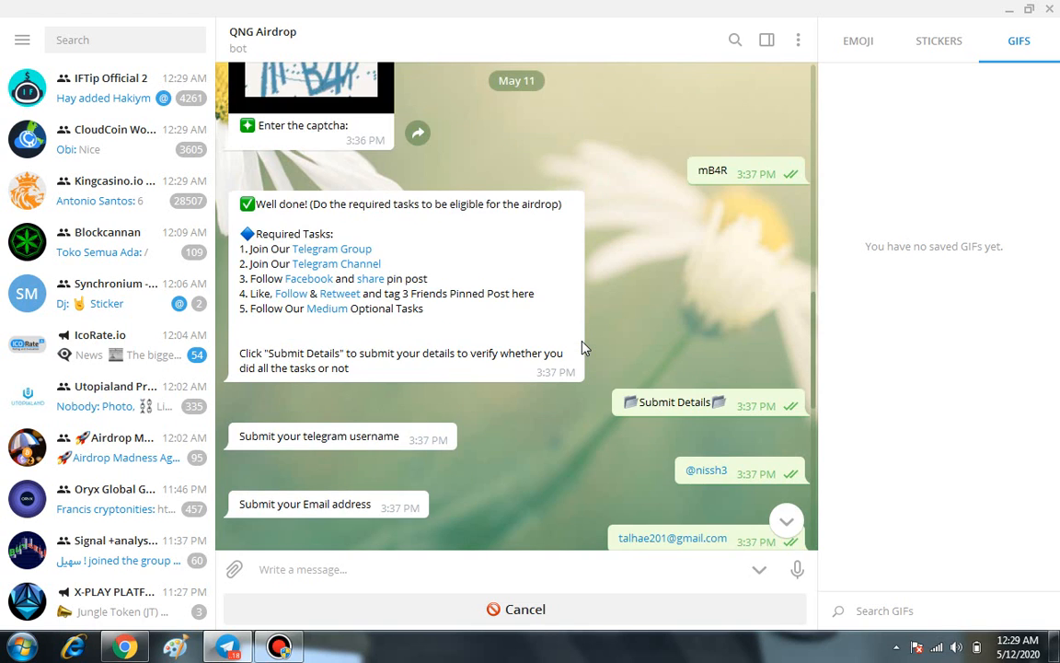
scroll(up, 3)
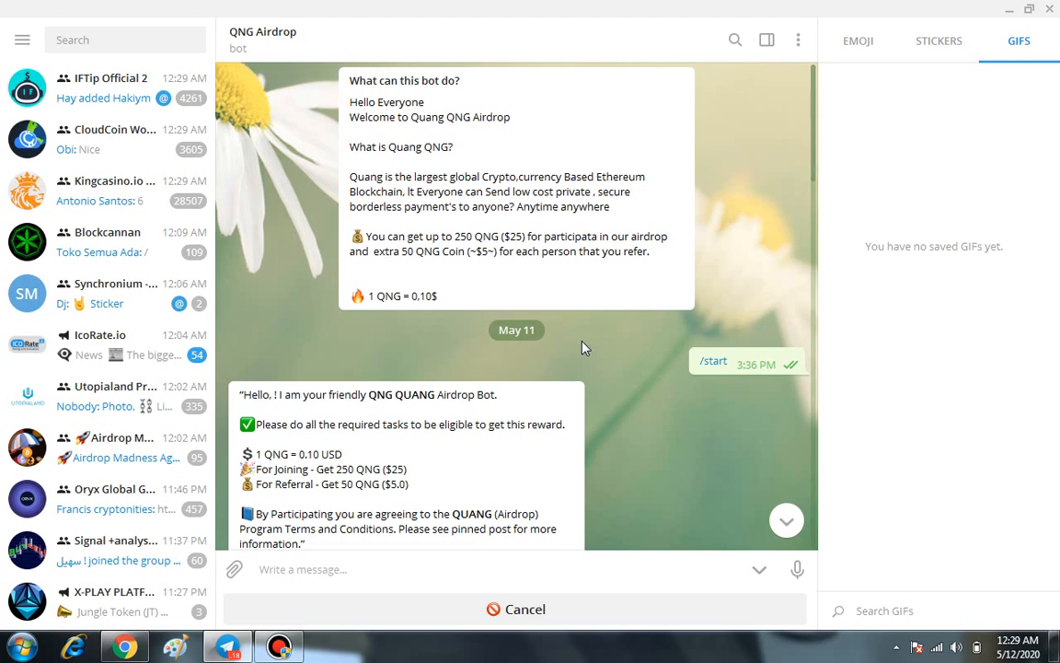